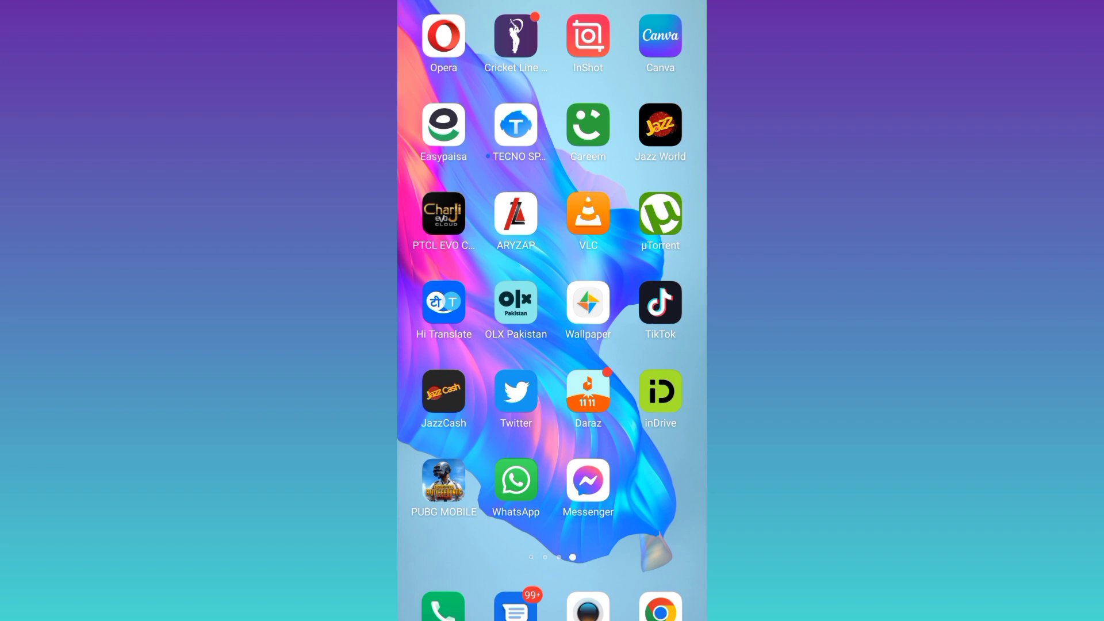
Step: Swipe to the home screen's main page showing the Settings icon
scroll("right", 3)
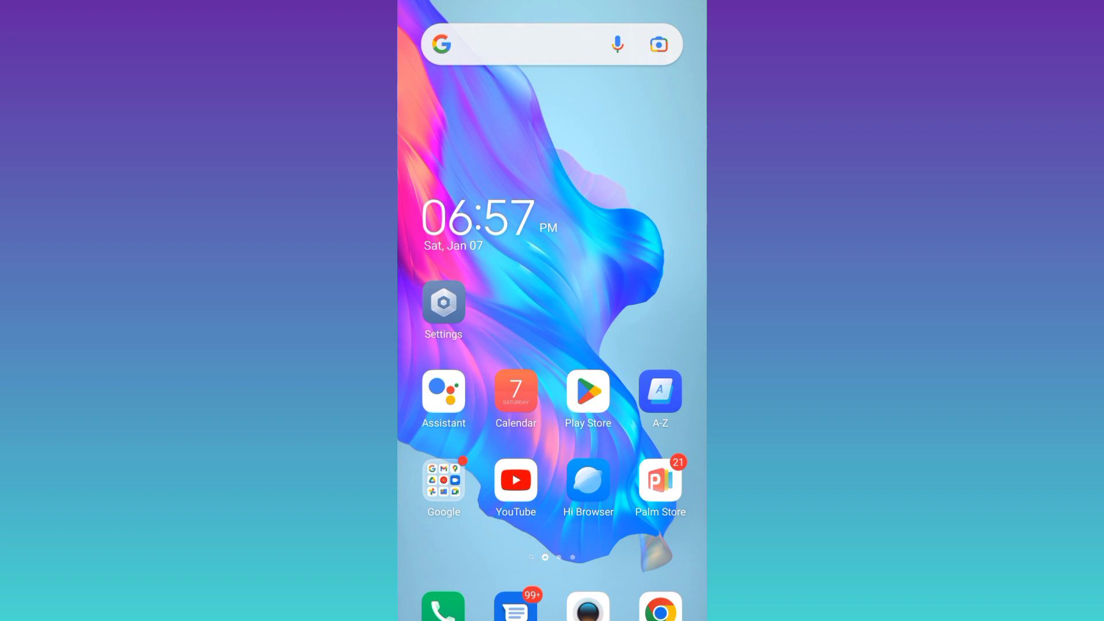
Step: Launch Settings and go to App management
left_click(443, 303)
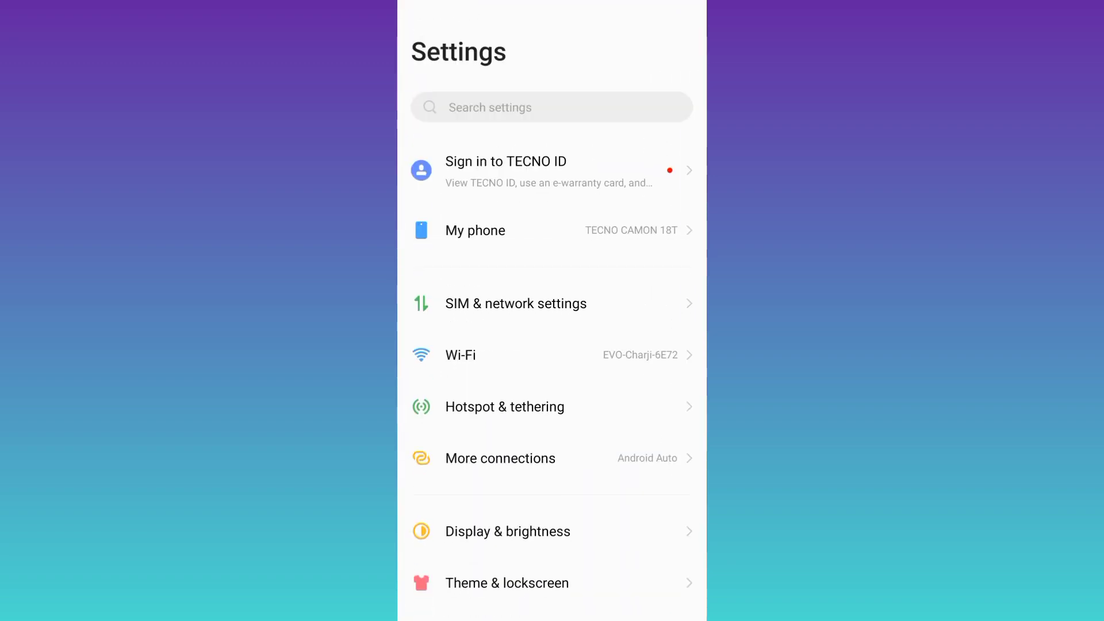
scroll("down", 3)
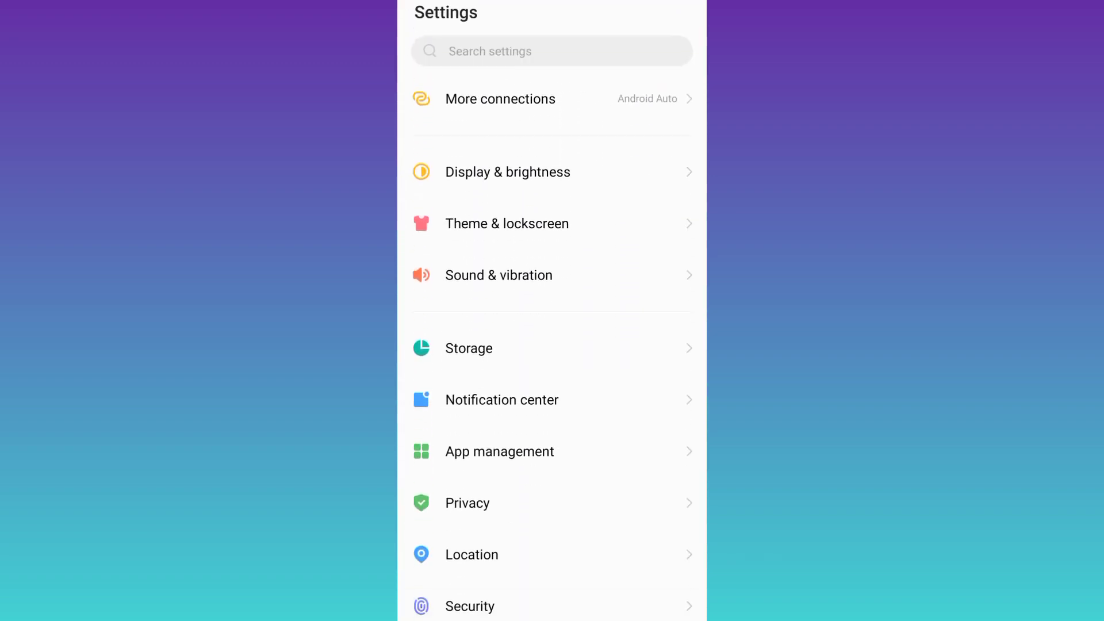
left_click(500, 451)
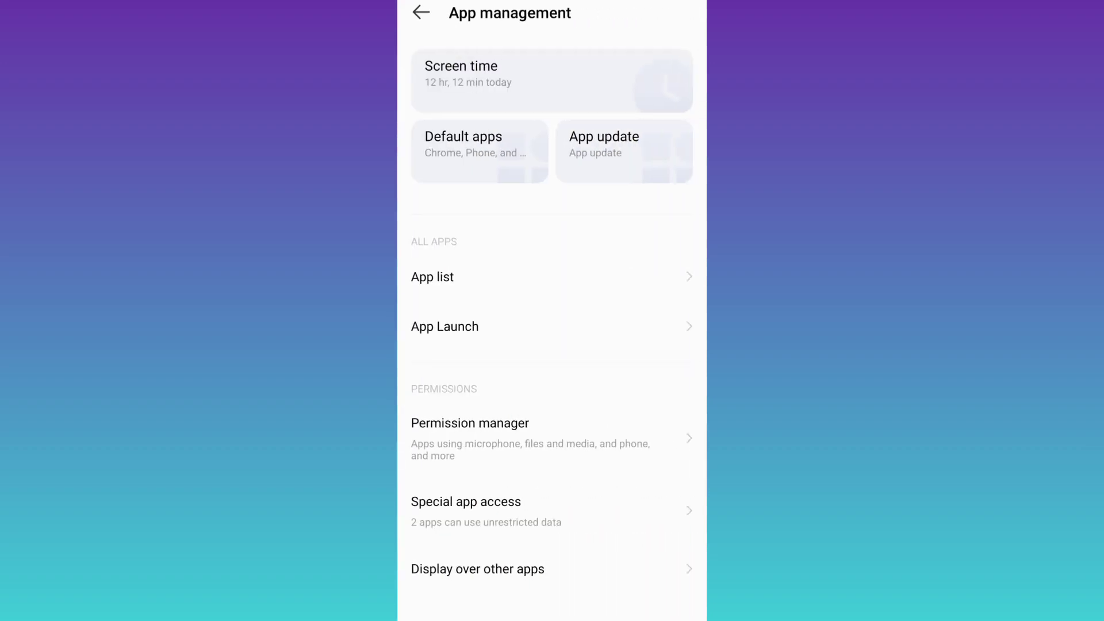
Step: Browse the App list down to Meet, Messages and Messenger
left_click(432, 277)
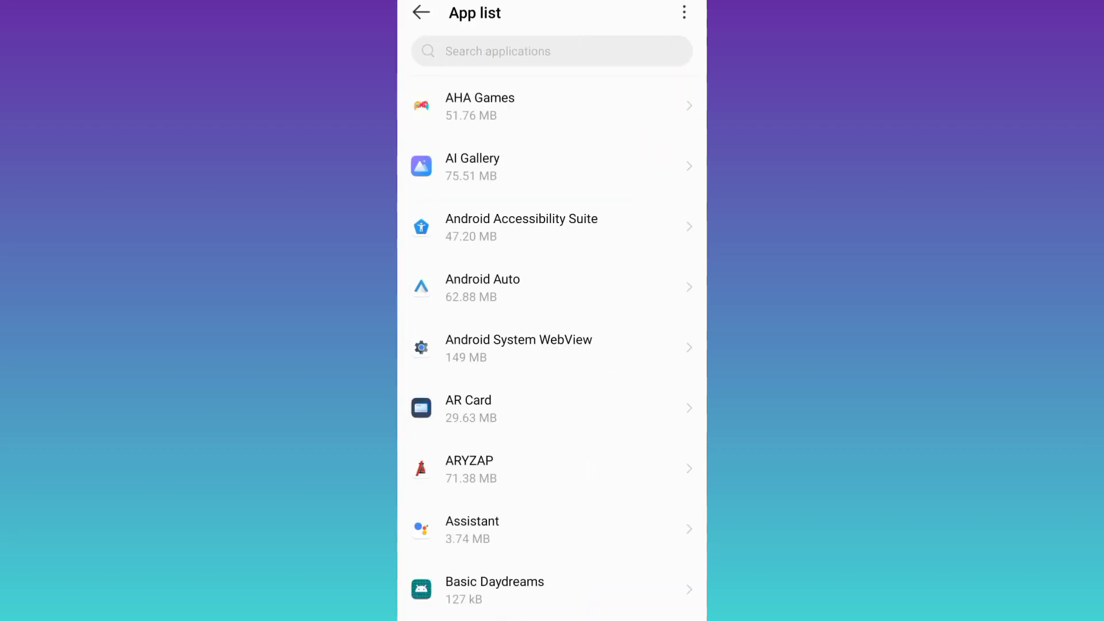
scroll("down", 3)
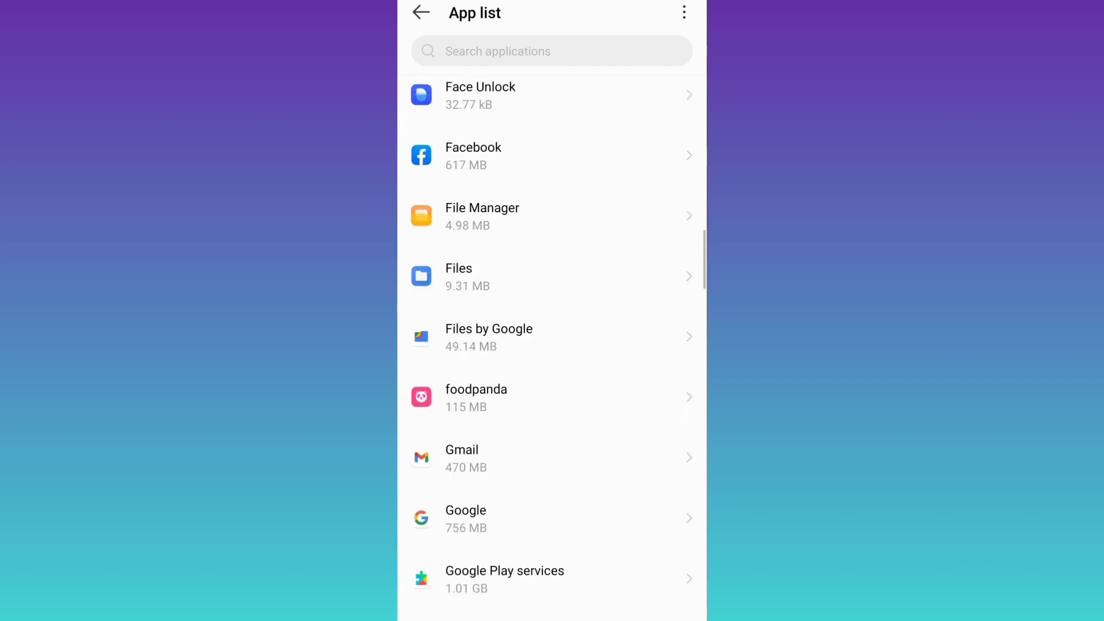
scroll("down", 3)
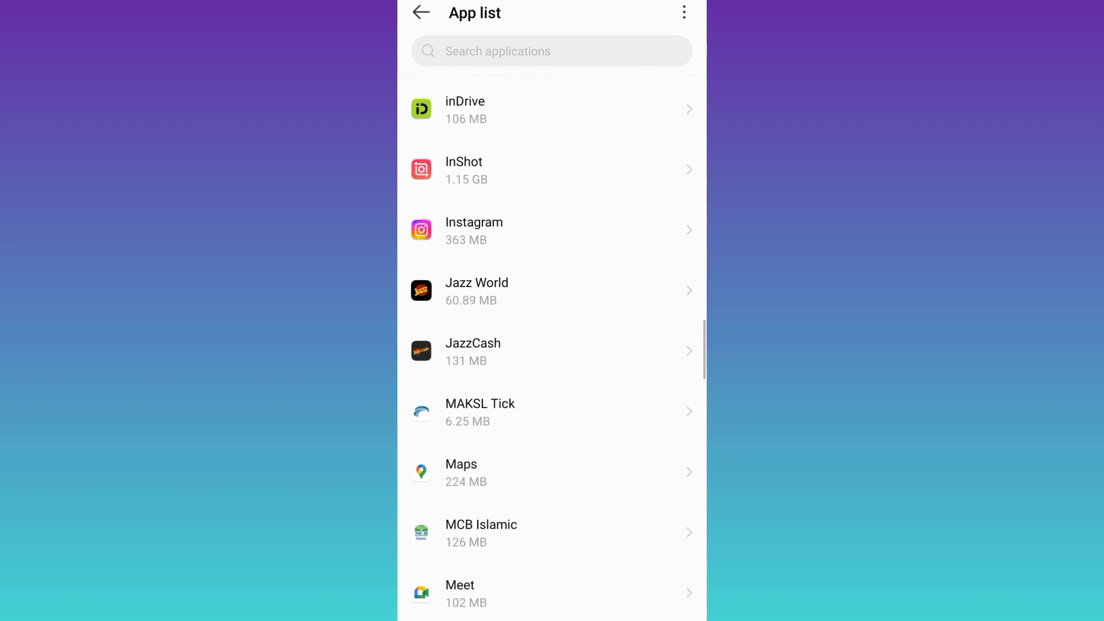
scroll("down", 3)
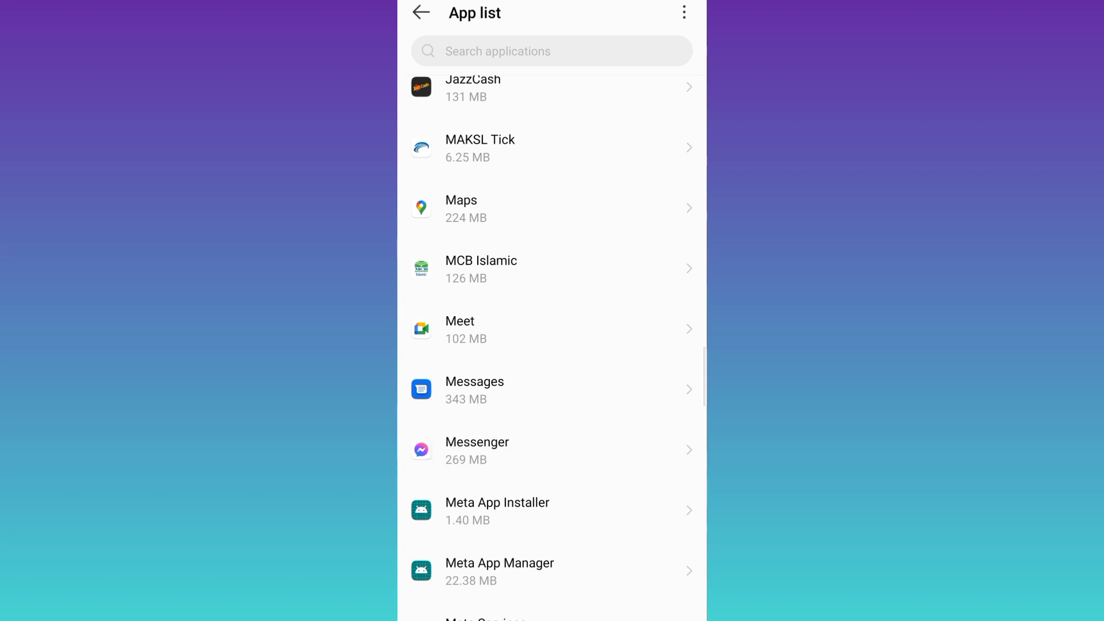
Step: View Messenger's notification settings, then return to the home page holding Messenger
left_click(477, 450)
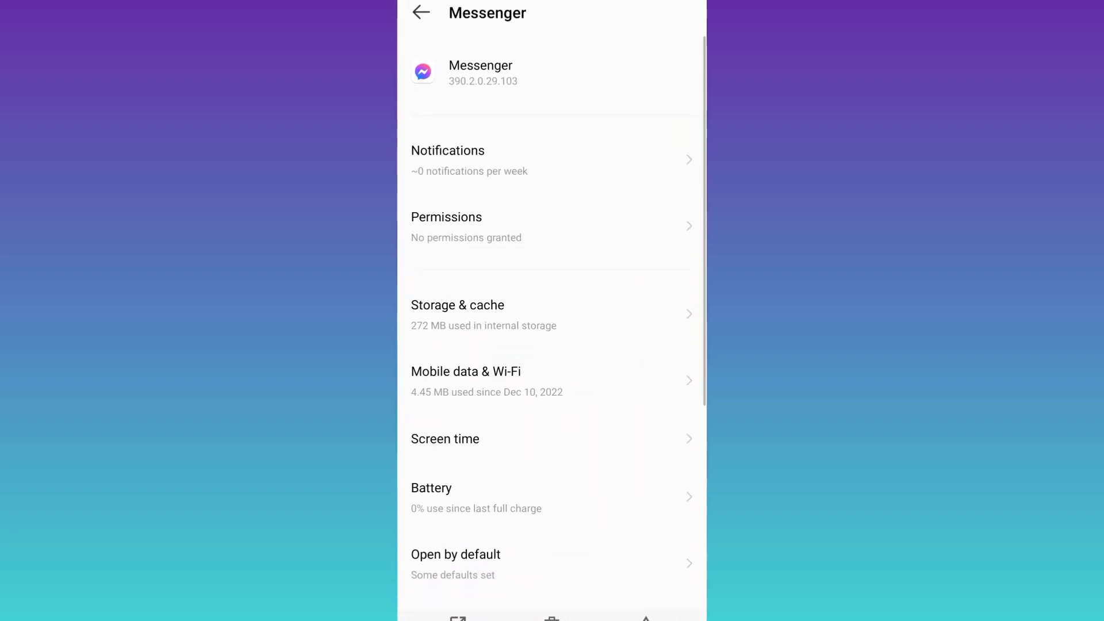
left_click(447, 160)
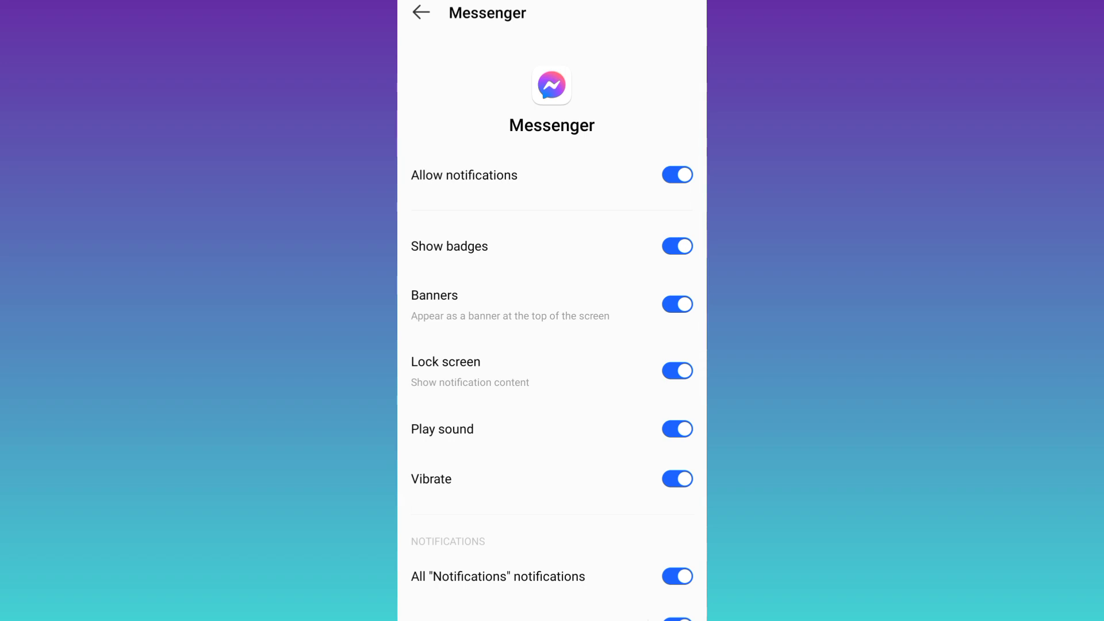
left_click(676, 175)
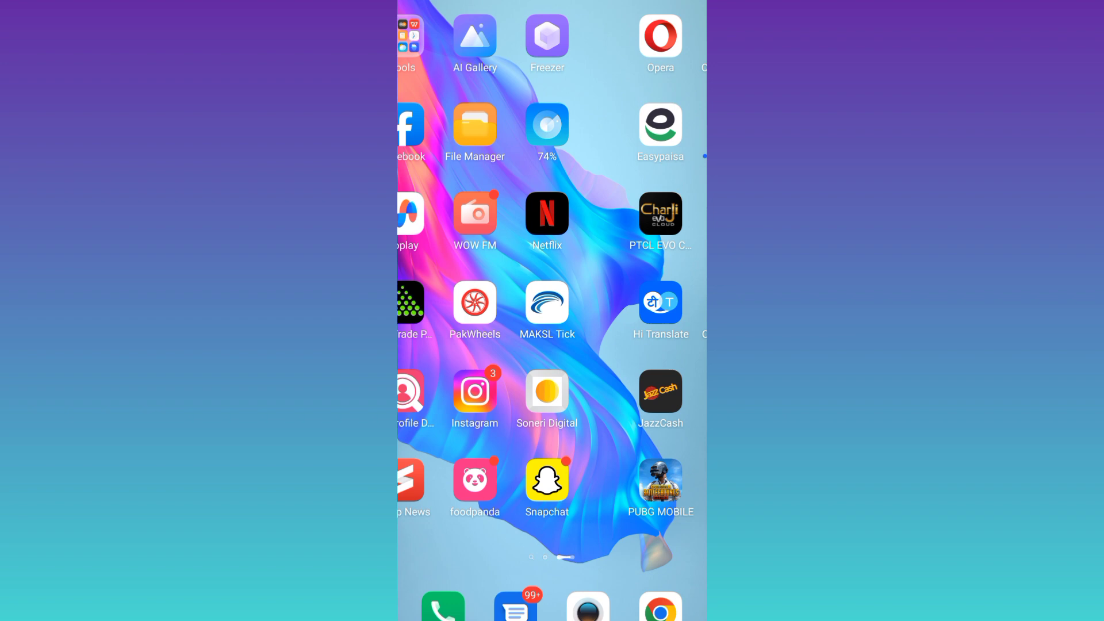
scroll("left", 3)
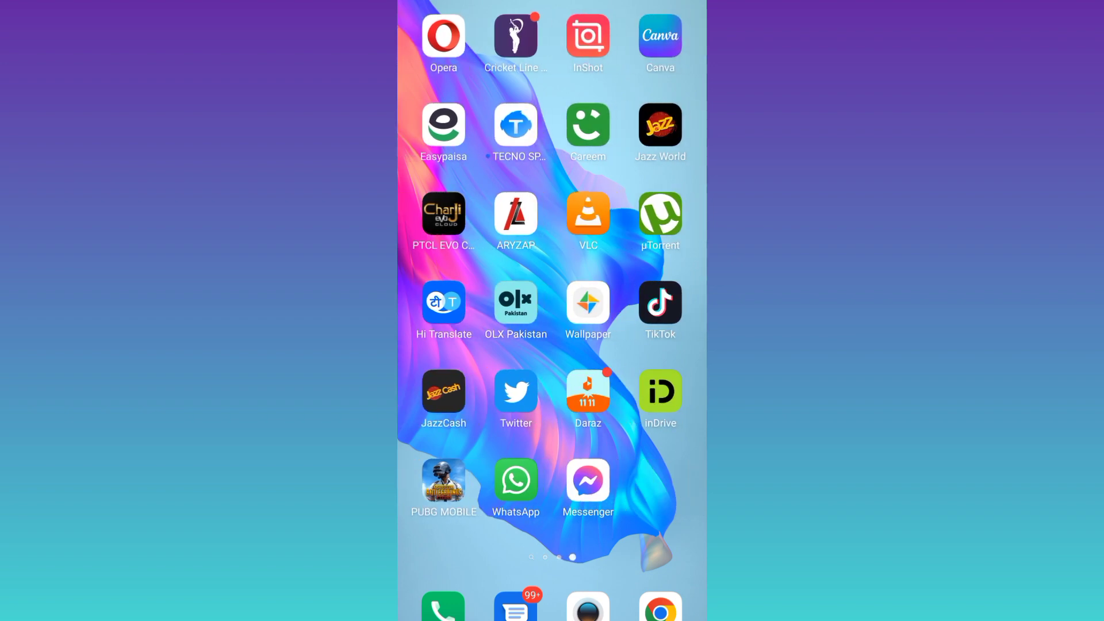